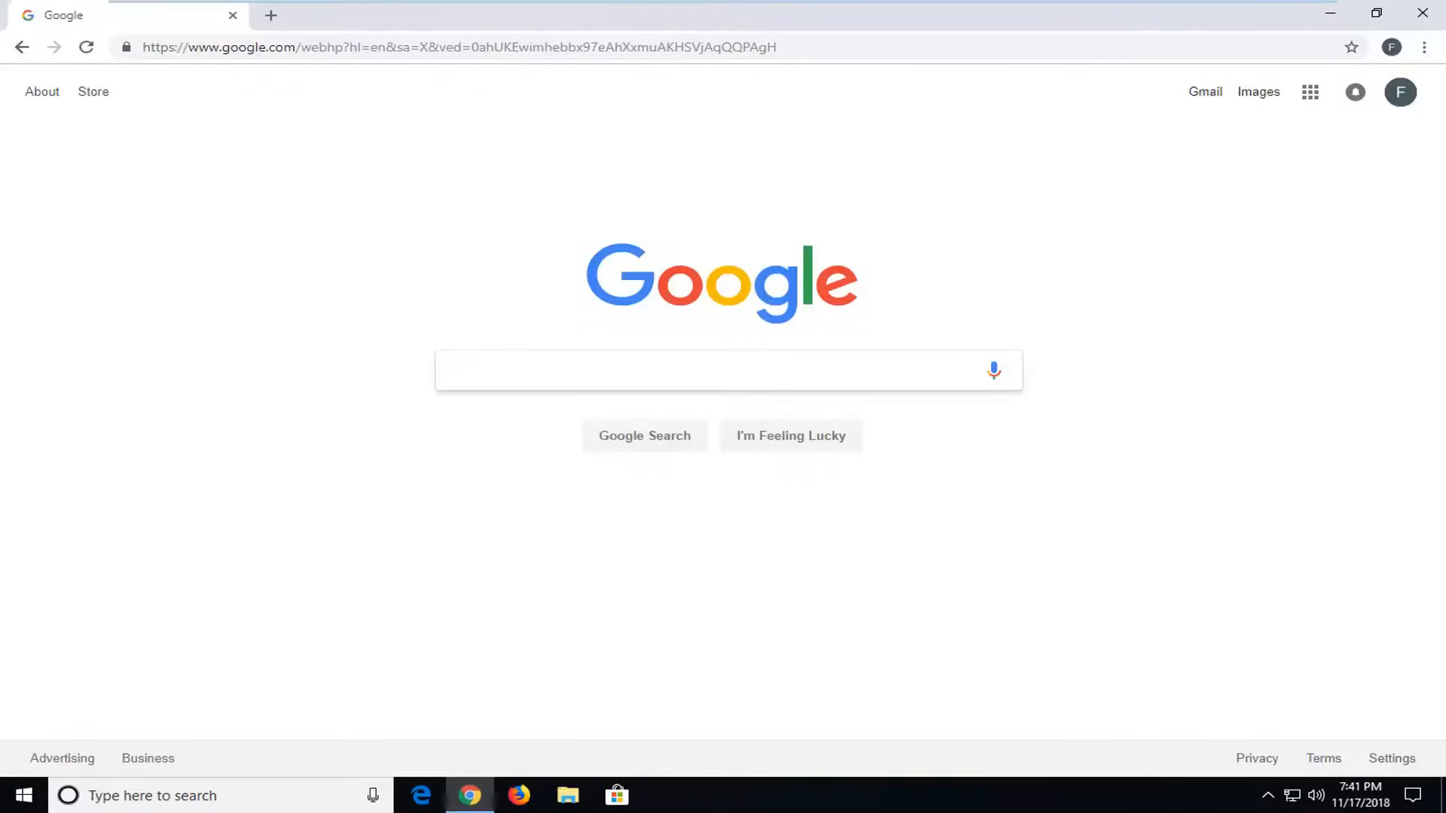
Search Google for 'yahoo mail' via the 'ya' suggestion and open the official Yahoo Mail result.
left_click(727, 370)
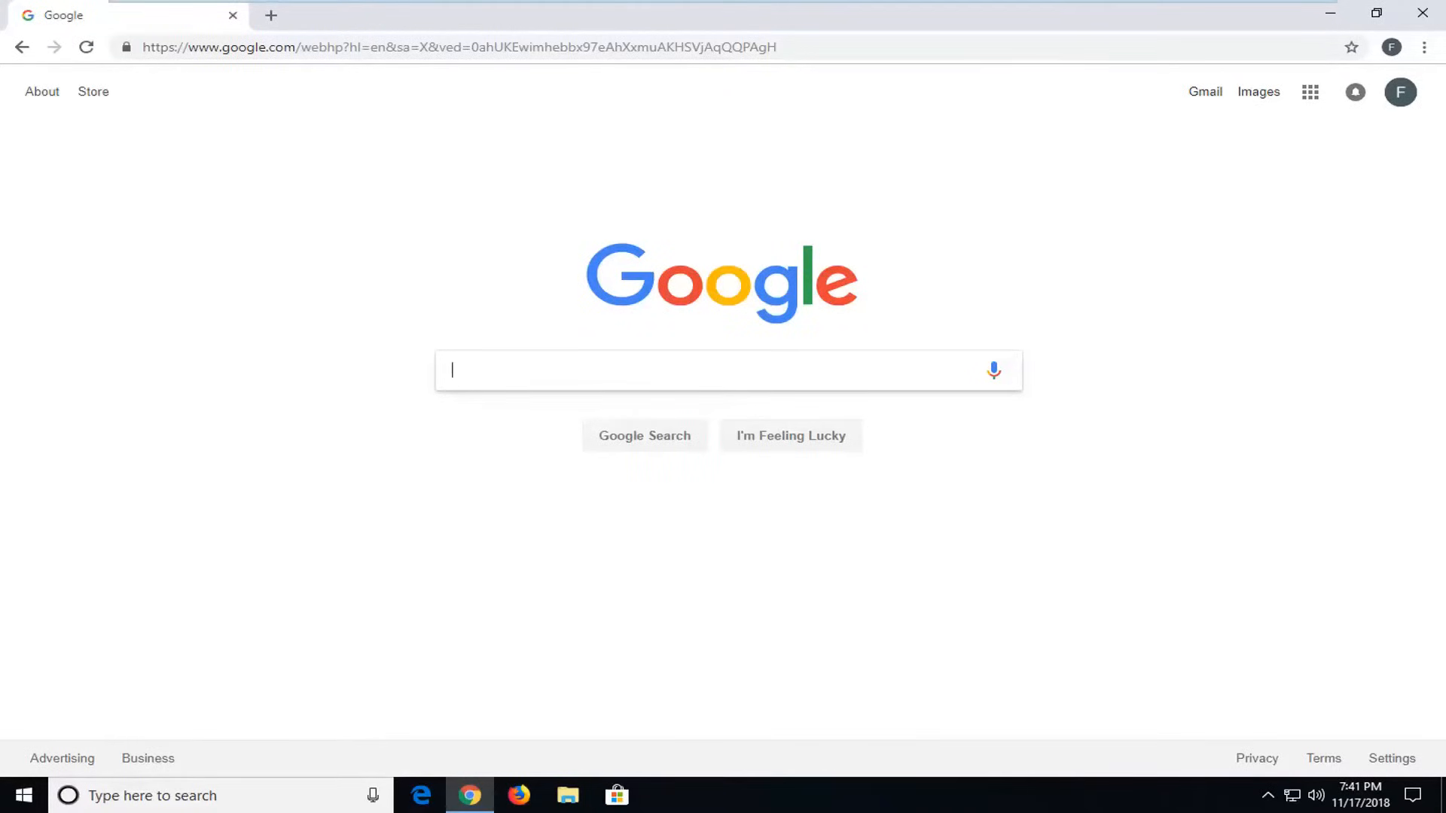
type("ya")
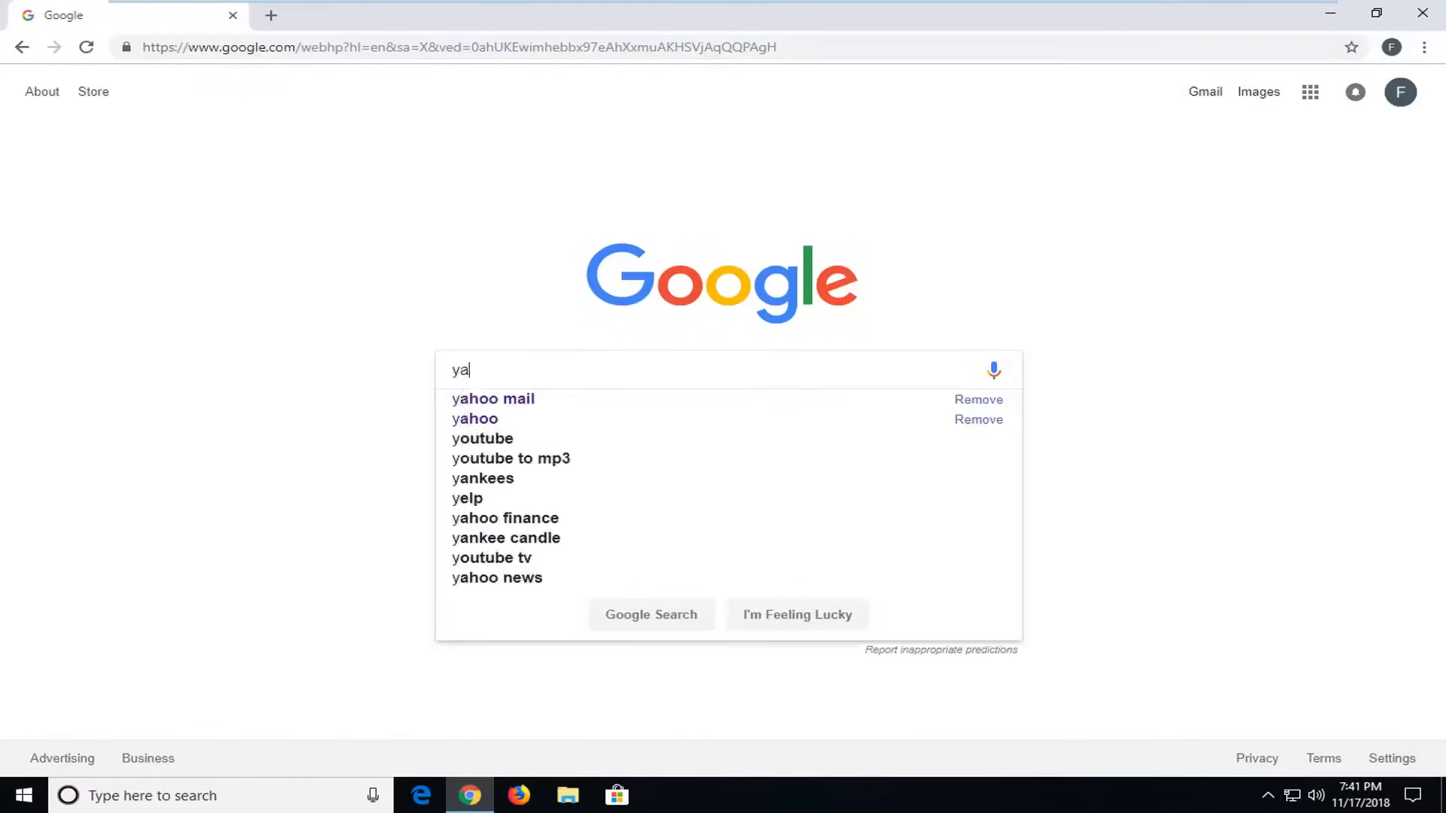
left_click(492, 398)
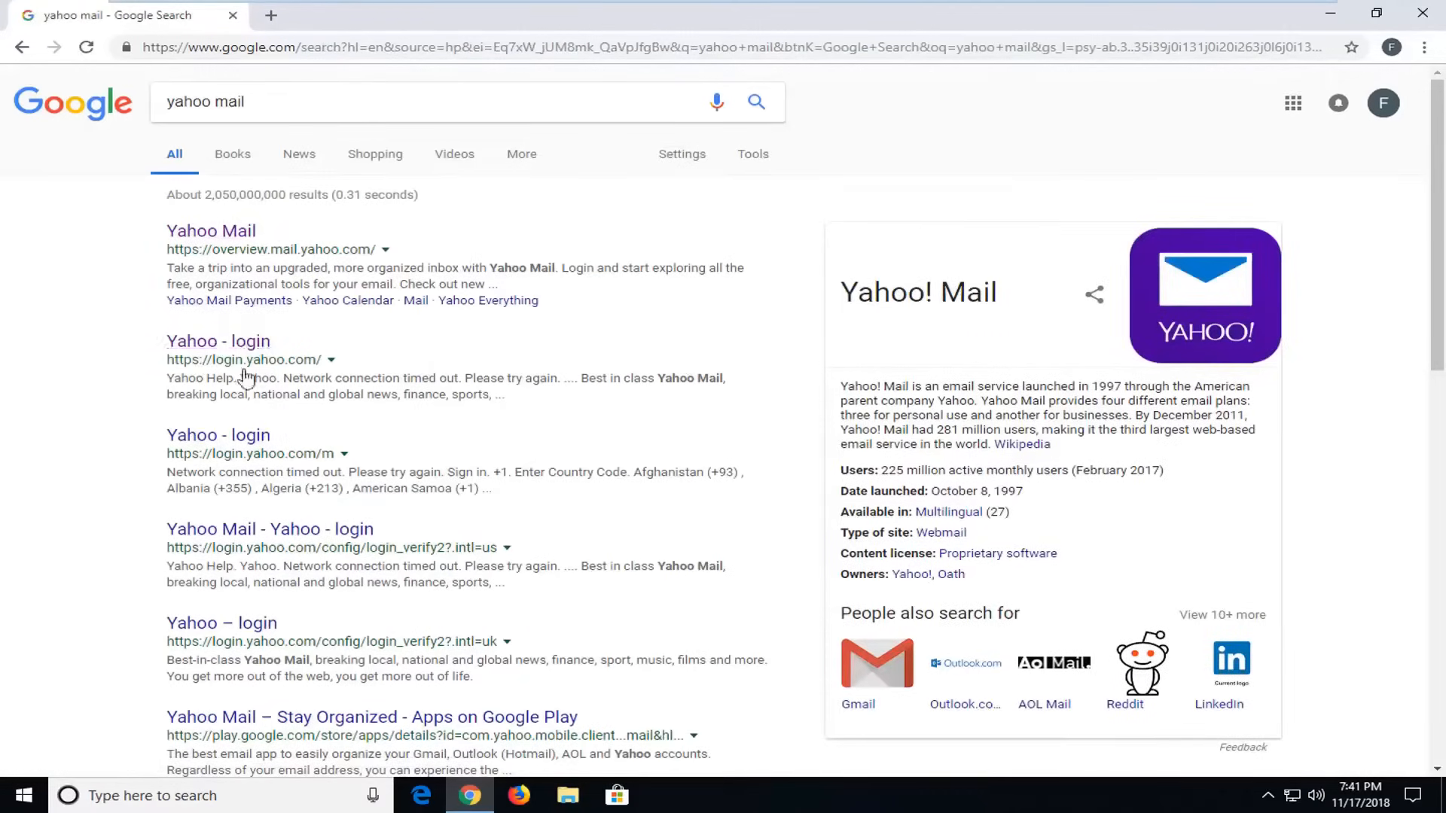
mouse_move(211, 230)
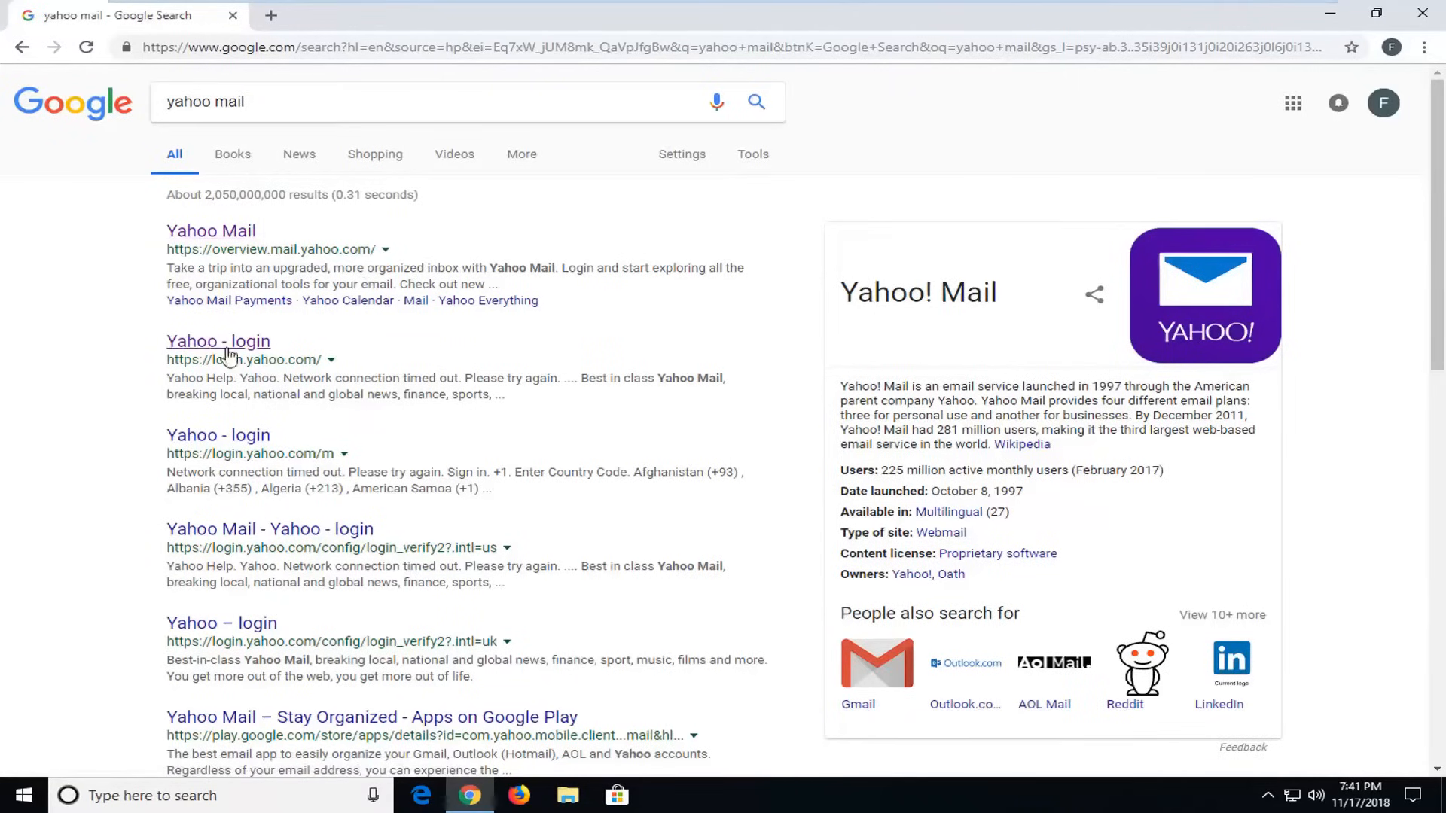
mouse_move(321, 375)
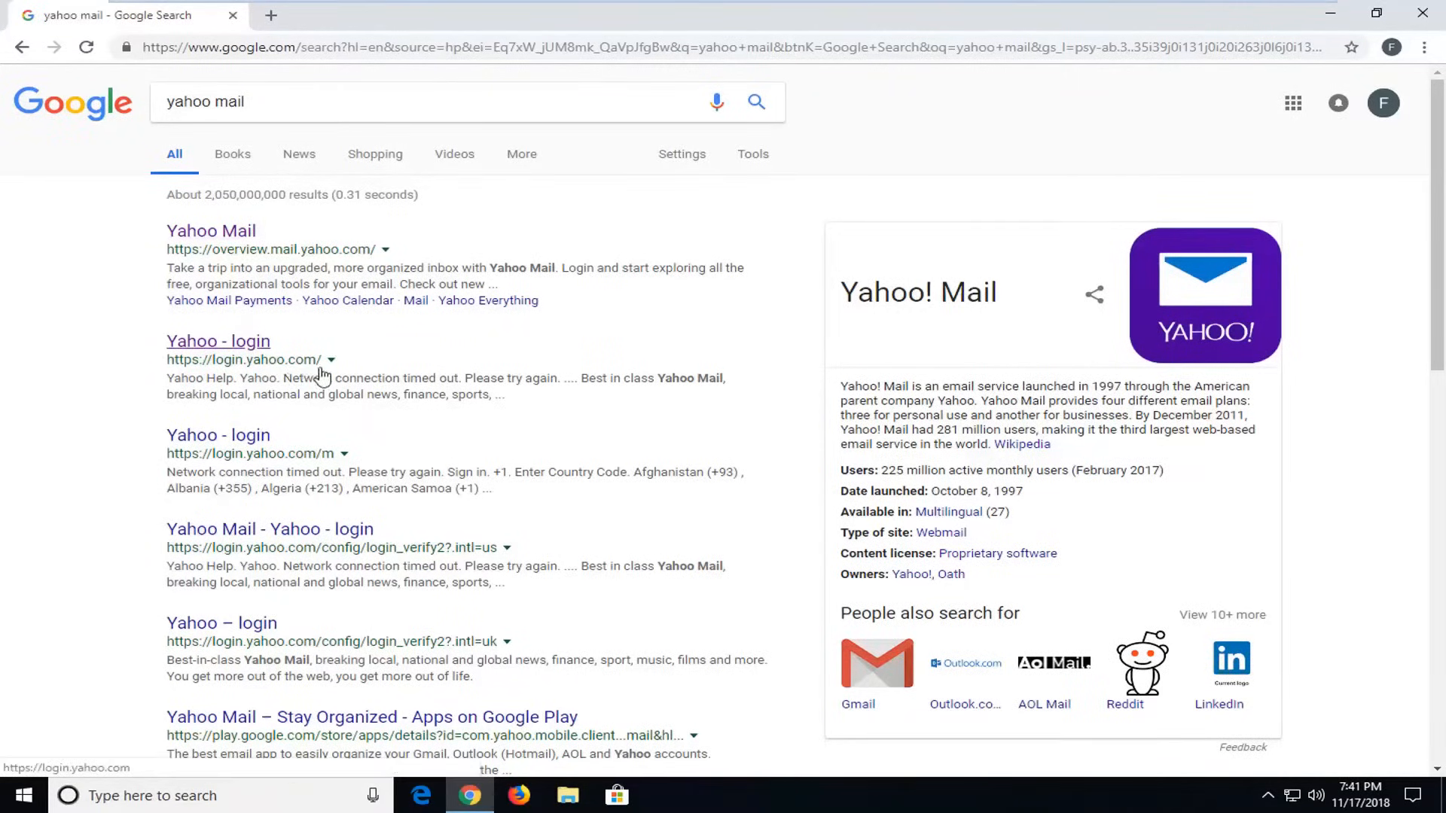
left_click(211, 231)
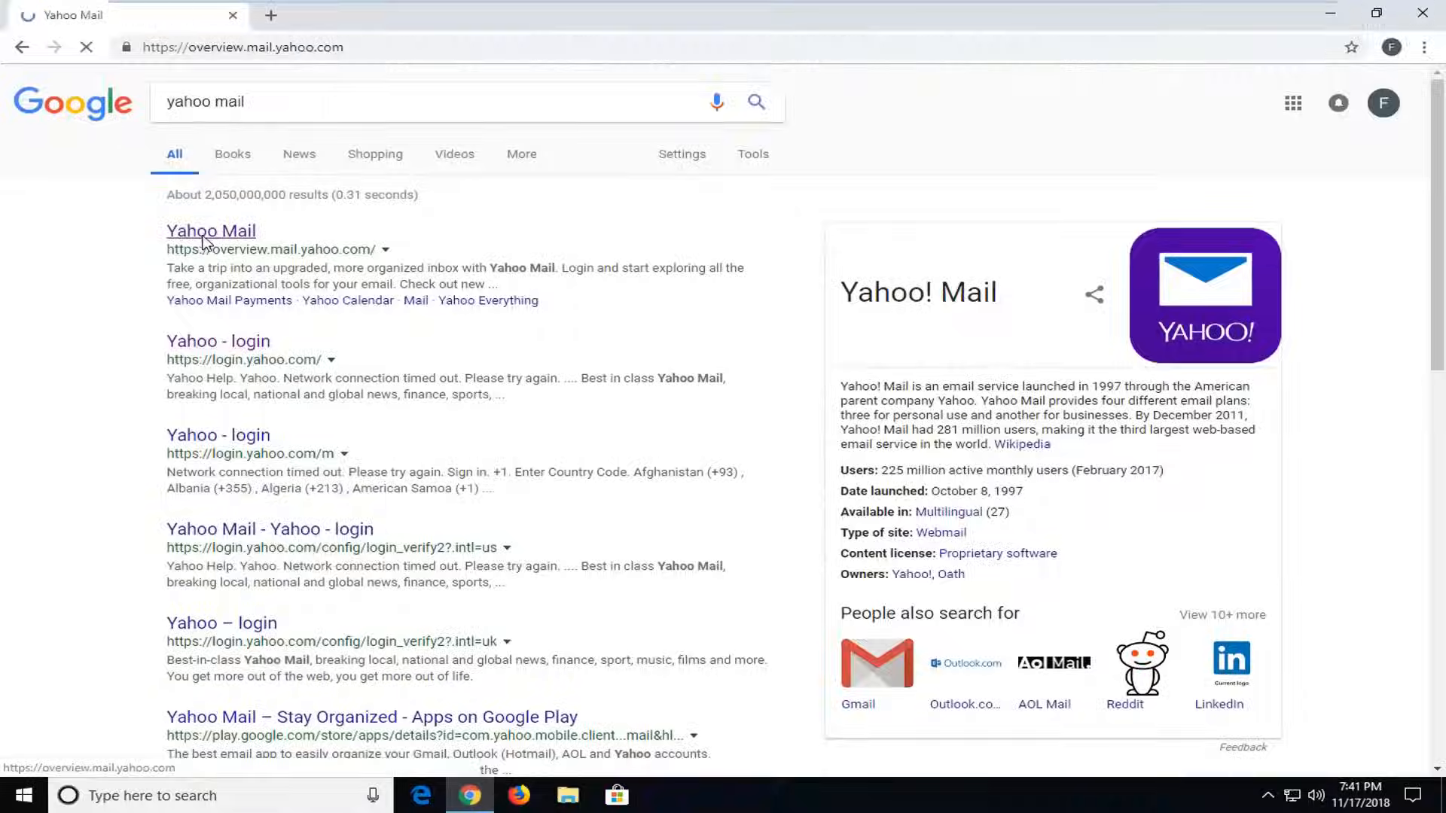
From the Yahoo Mail overview page, go to the Yahoo sign-in page with the account name entered.
left_click(210, 230)
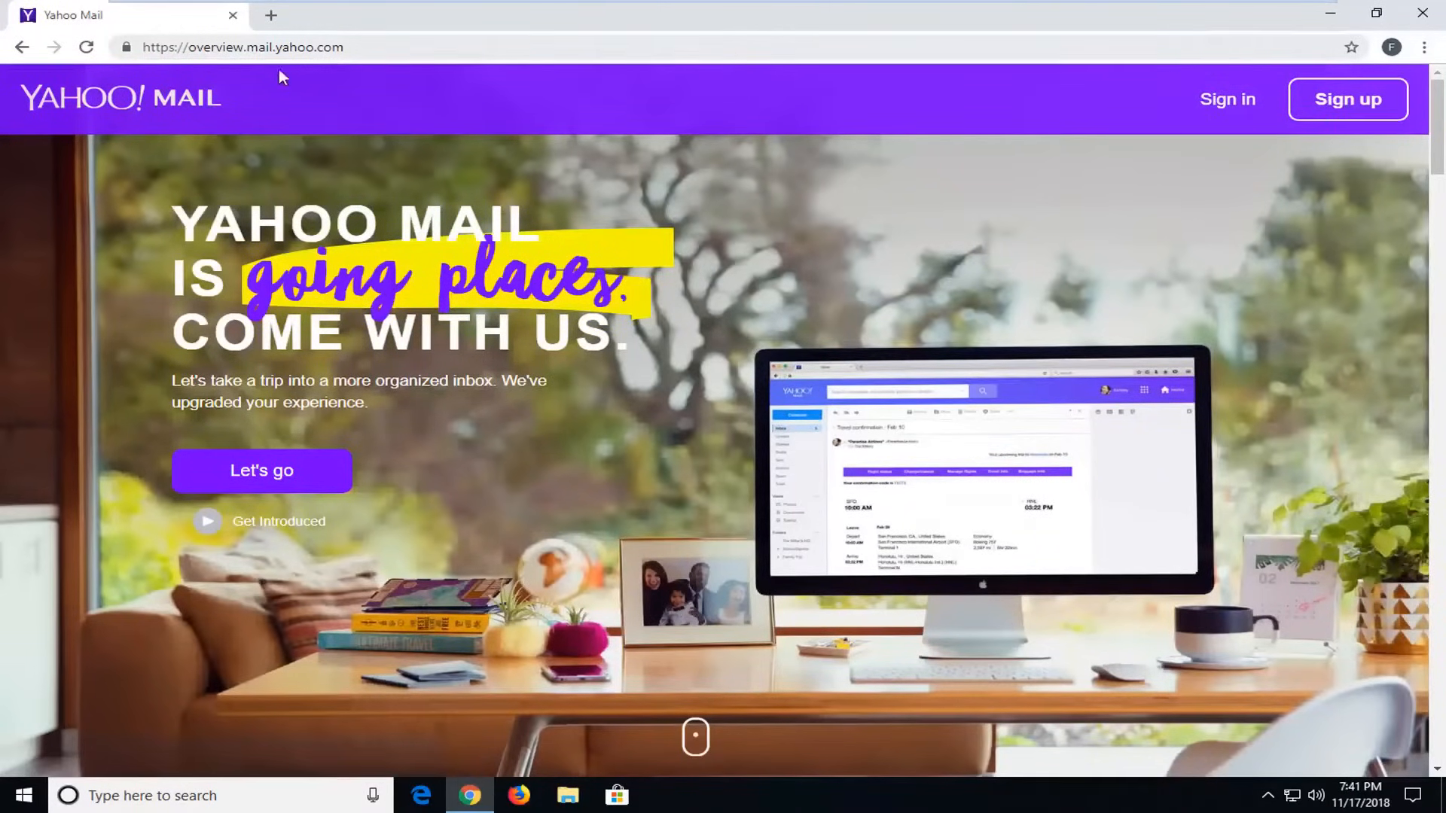
left_click(1227, 99)
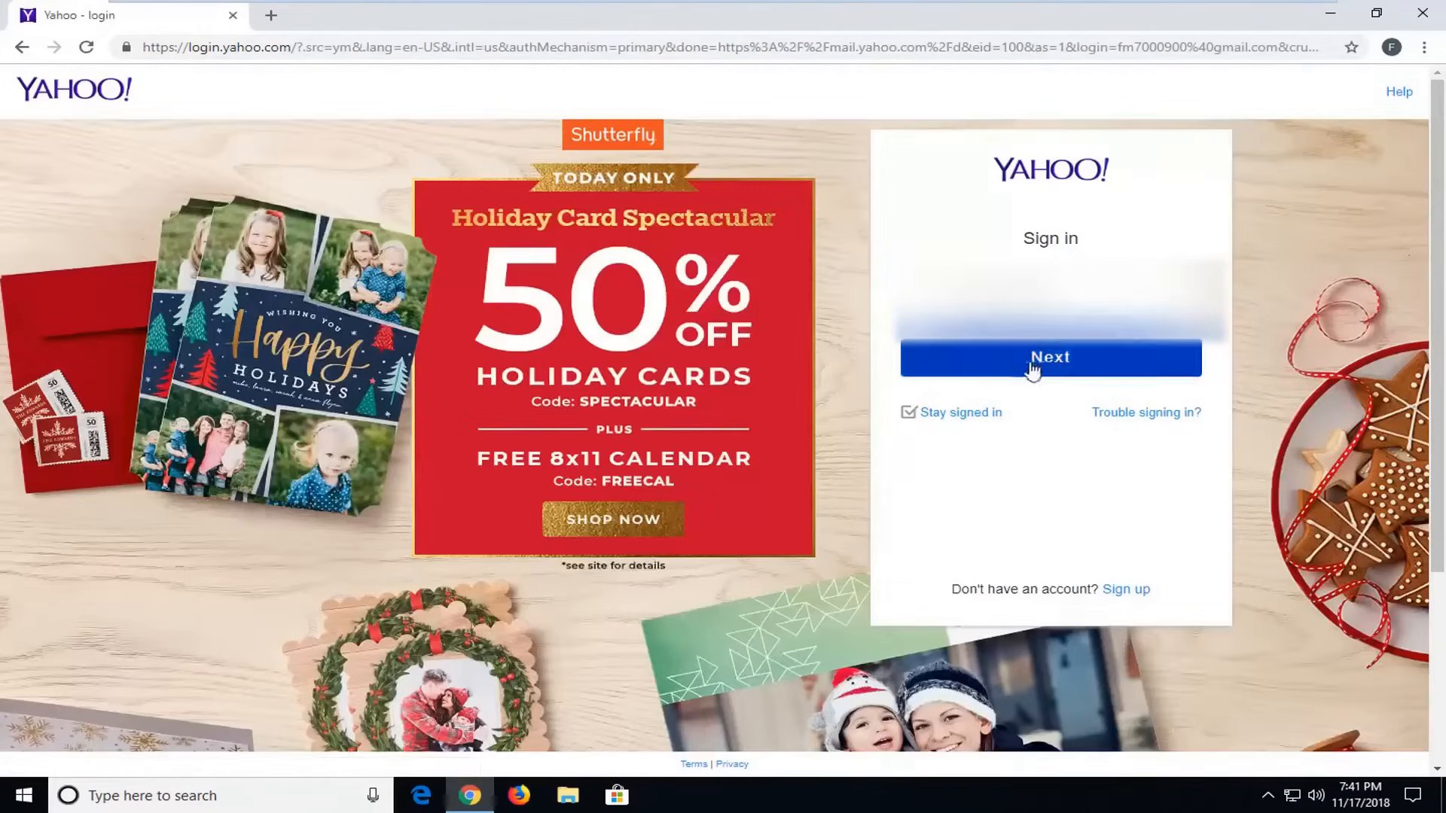
Continue past the account name, submit the password and land in the Yahoo Mail inbox.
left_click(1050, 358)
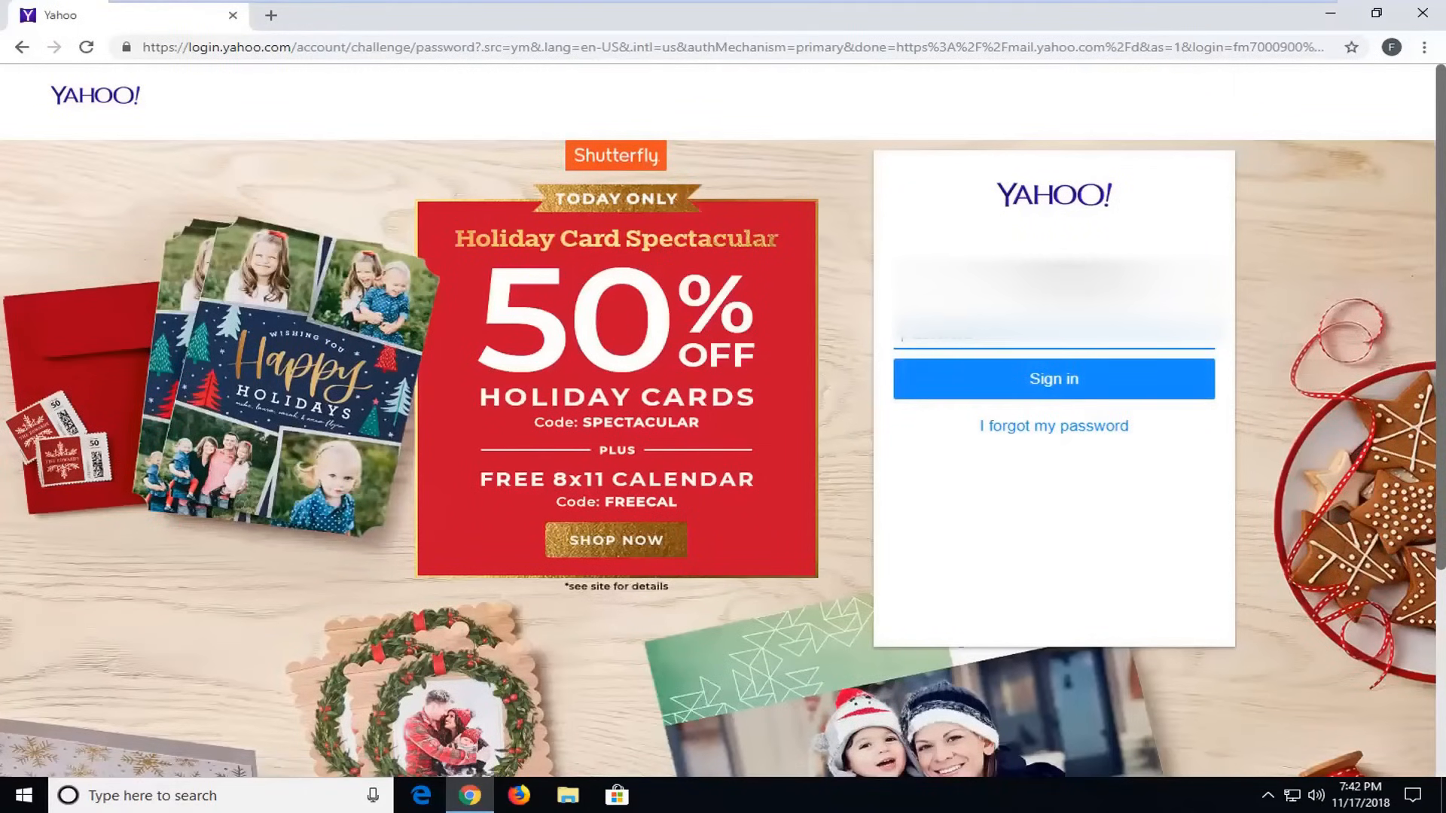
left_click(1053, 380)
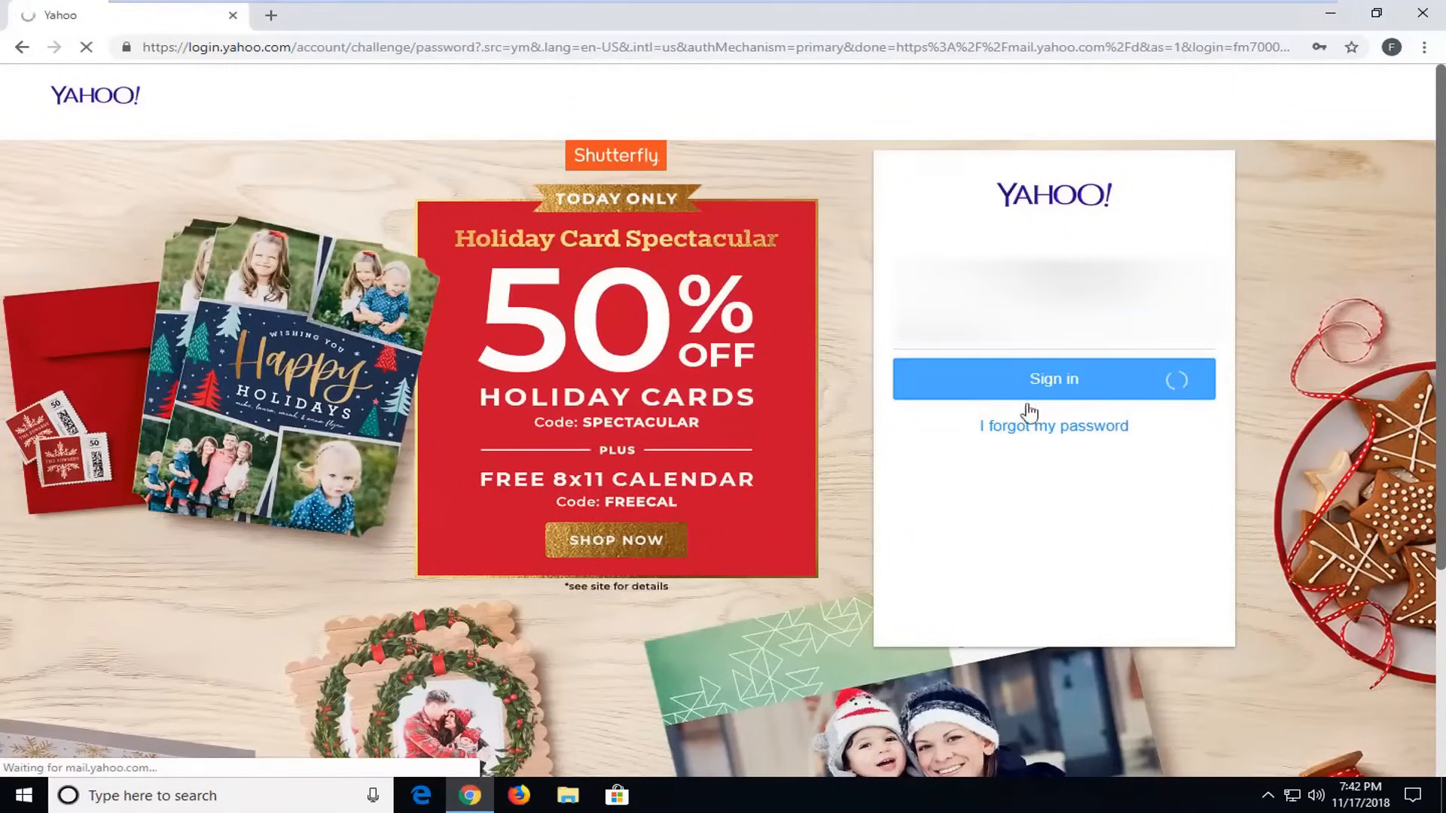
left_click(1052, 378)
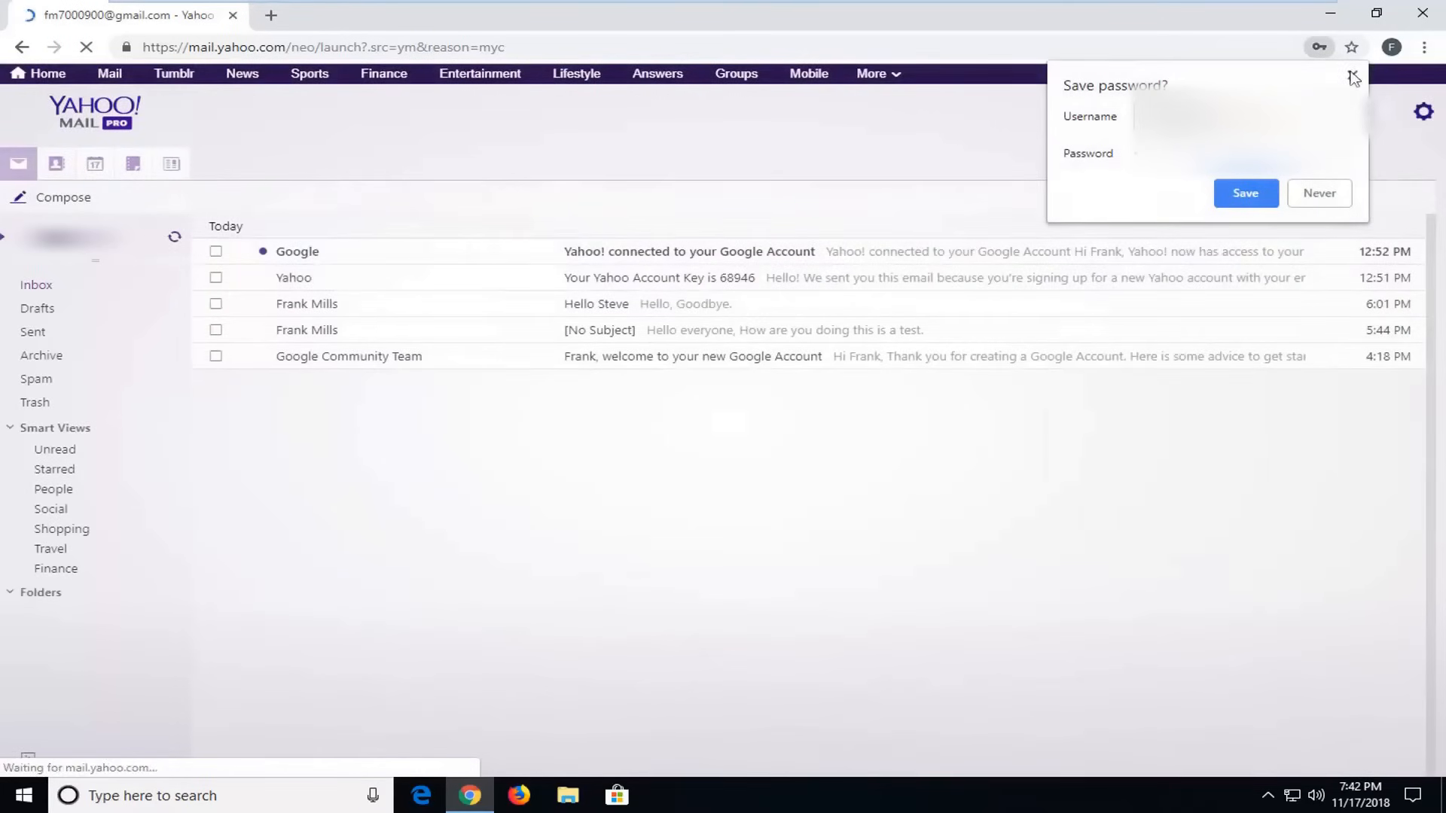